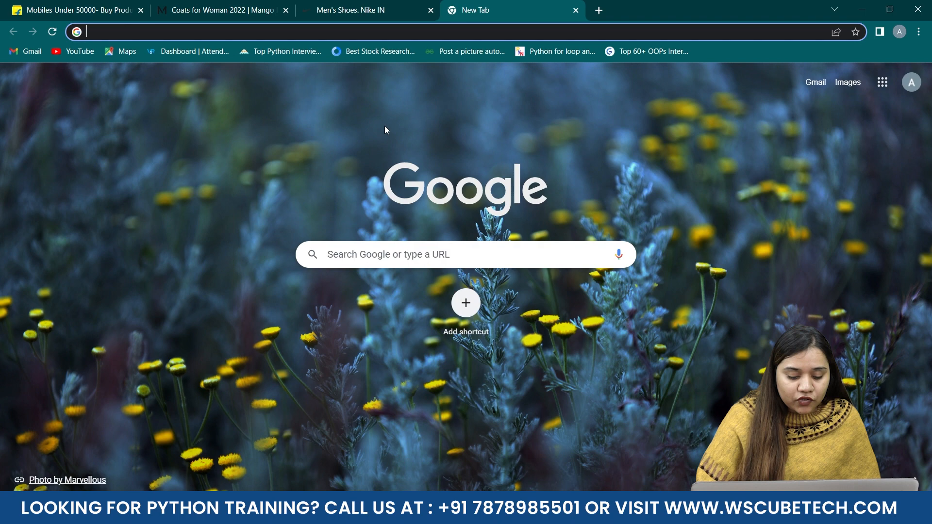
Step: Search 'download chrome driver' and reach the 'WebDriver for Chrome - Downloads' result page
type("download ch")
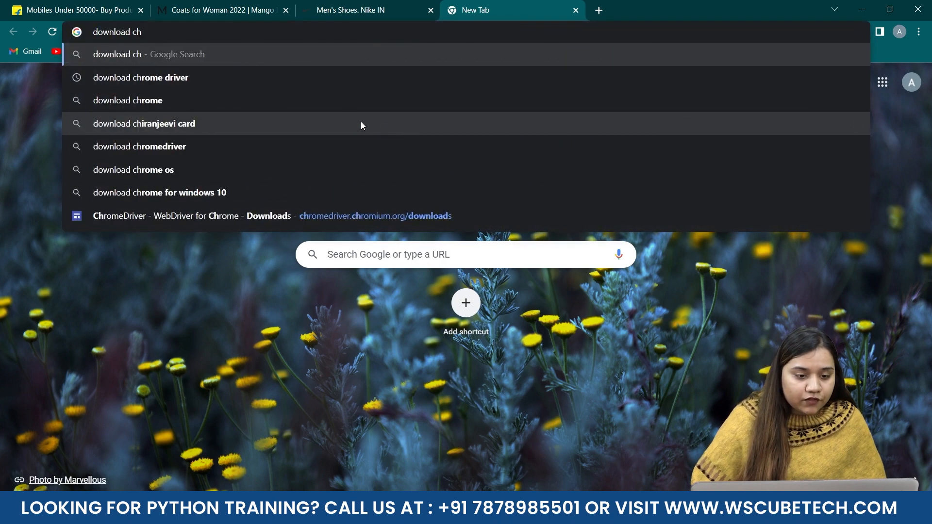
left_click(141, 78)
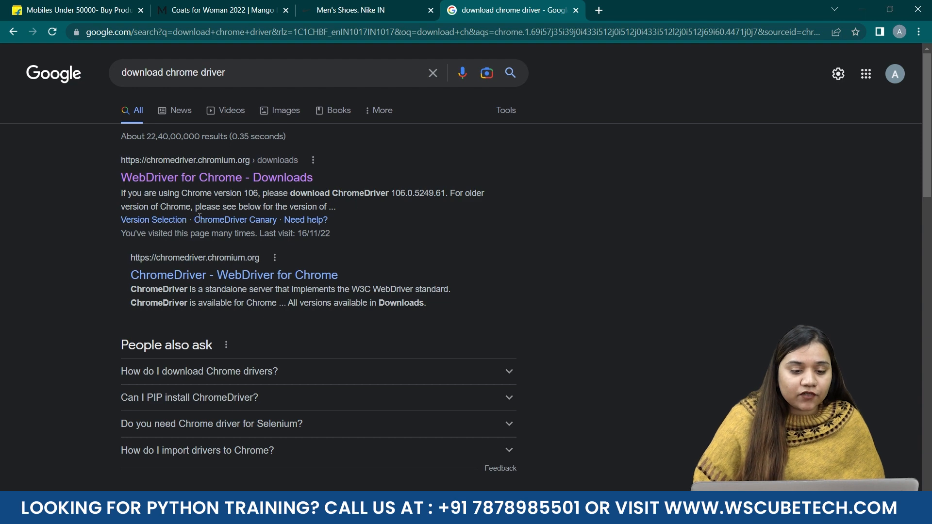
left_click(217, 177)
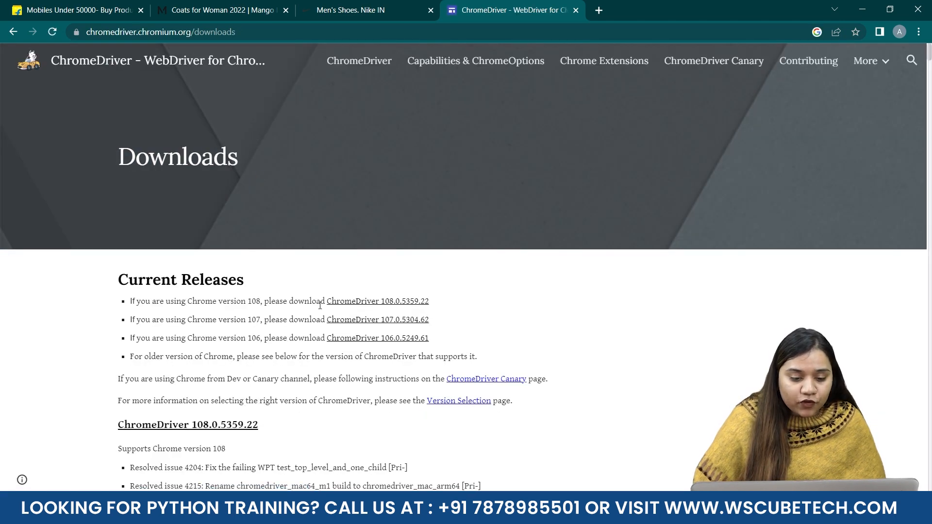
mouse_move(340, 394)
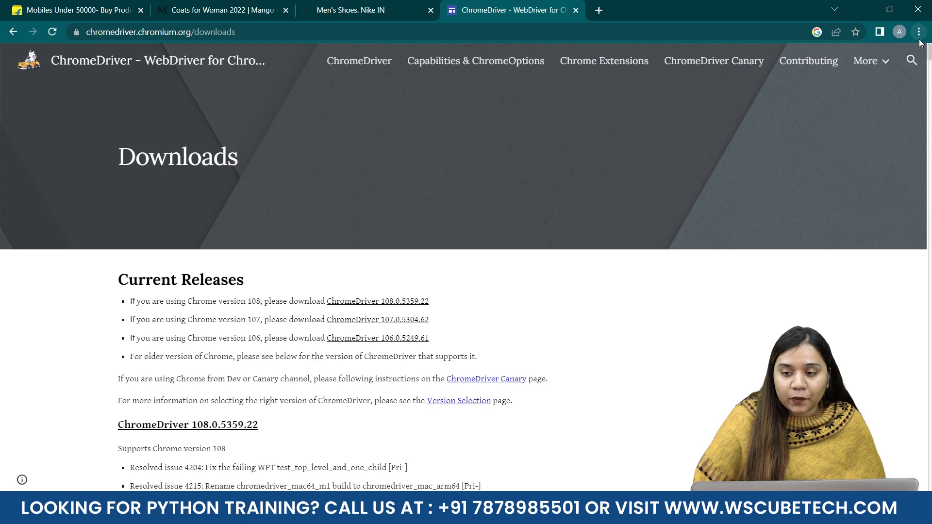
Step: Check the installed Chrome version via Settings > About Chrome, then return to the ChromeDriver tab
left_click(918, 31)
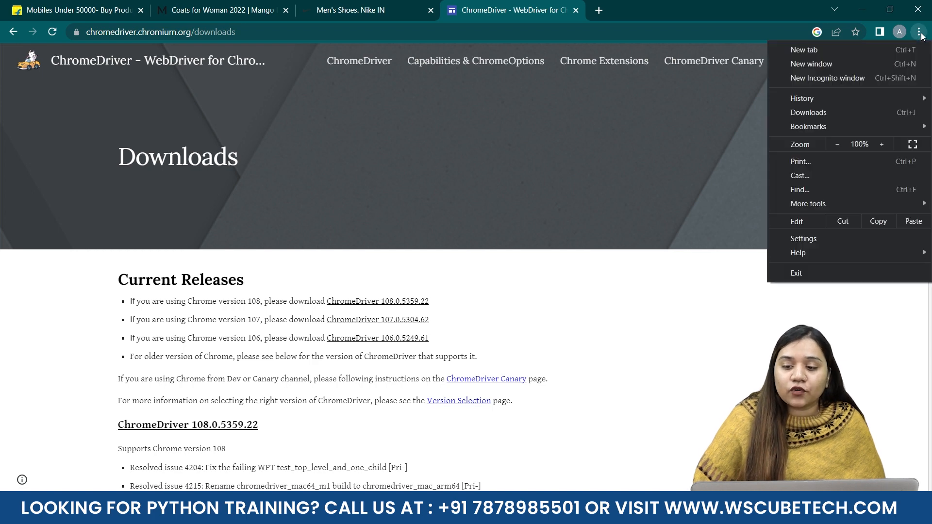
left_click(803, 238)
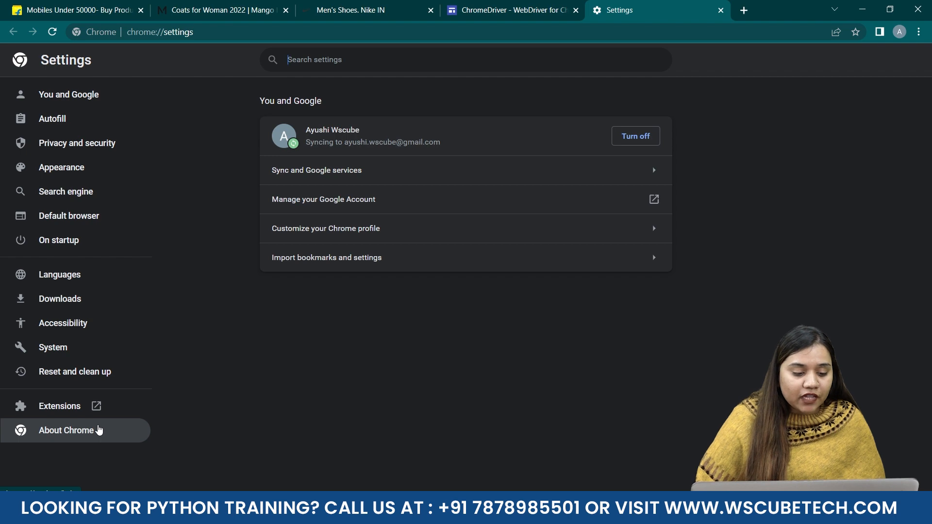
left_click(512, 10)
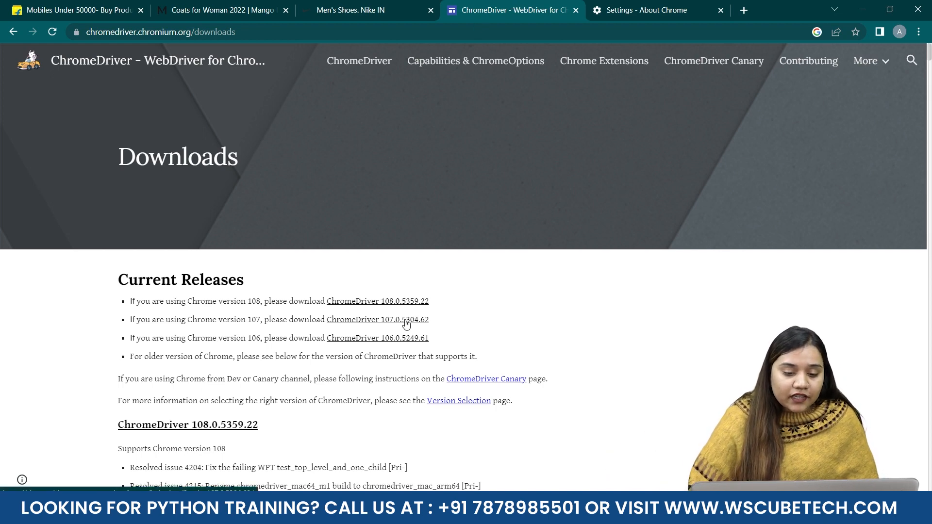
Step: Enter the ChromeDriver 106.0.5249.61 file index and start downloading chromedriver_win32.zip
left_click(377, 338)
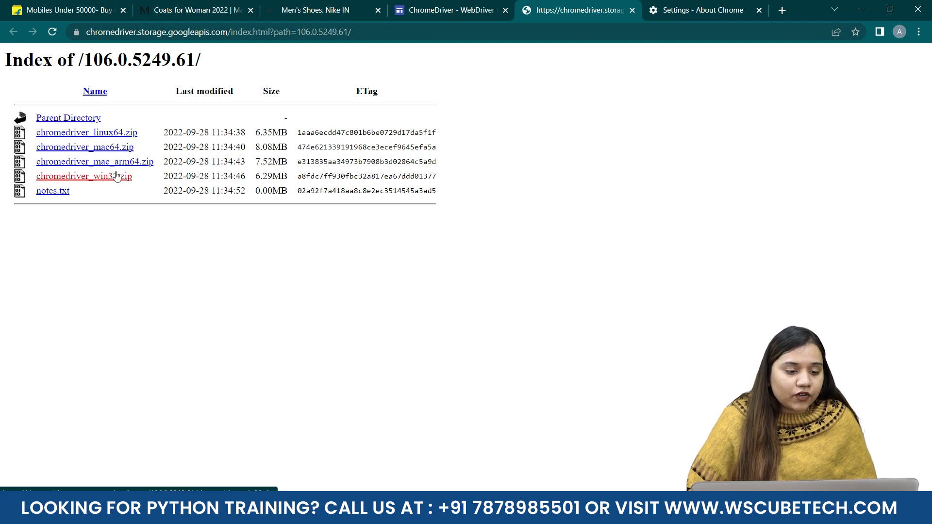
left_click(84, 176)
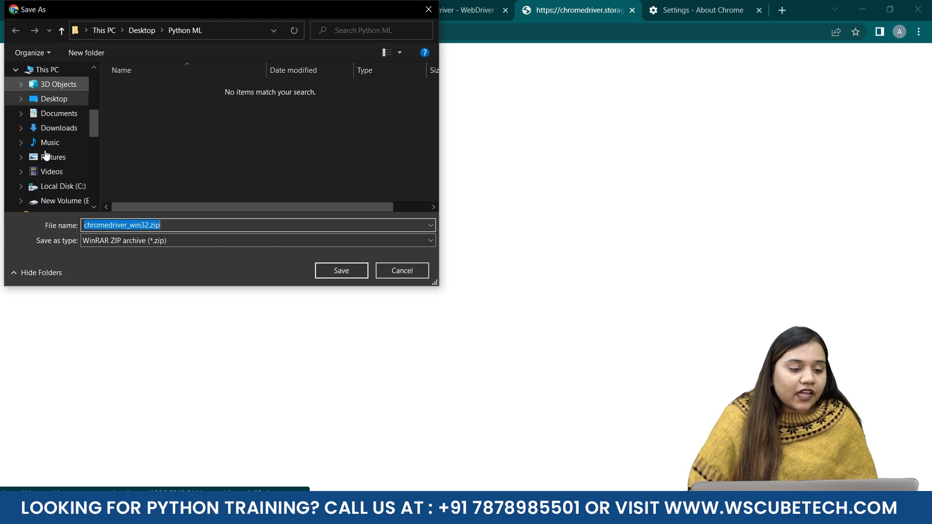
Step: Save chromedriver_win32.zip into Desktop's selenium folder, confirming replacement of the existing copy
scroll("down", 3)
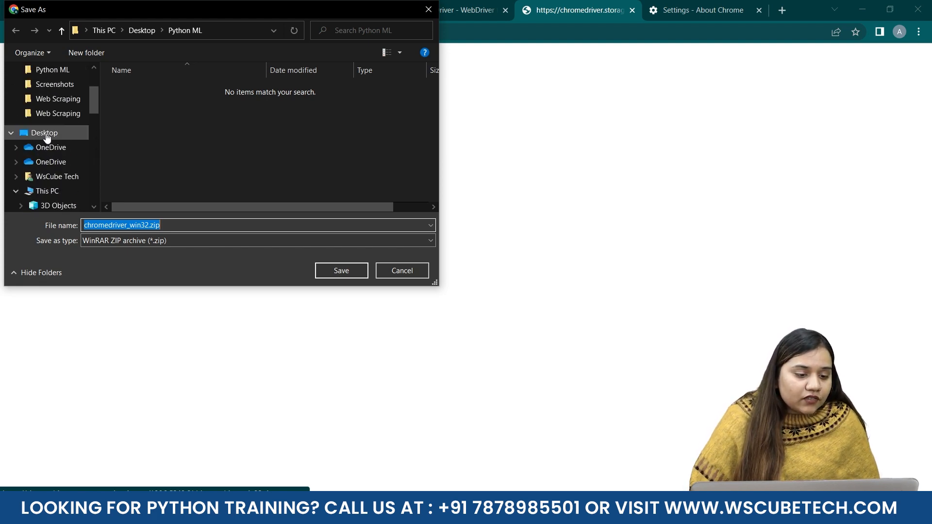
left_click(46, 132)
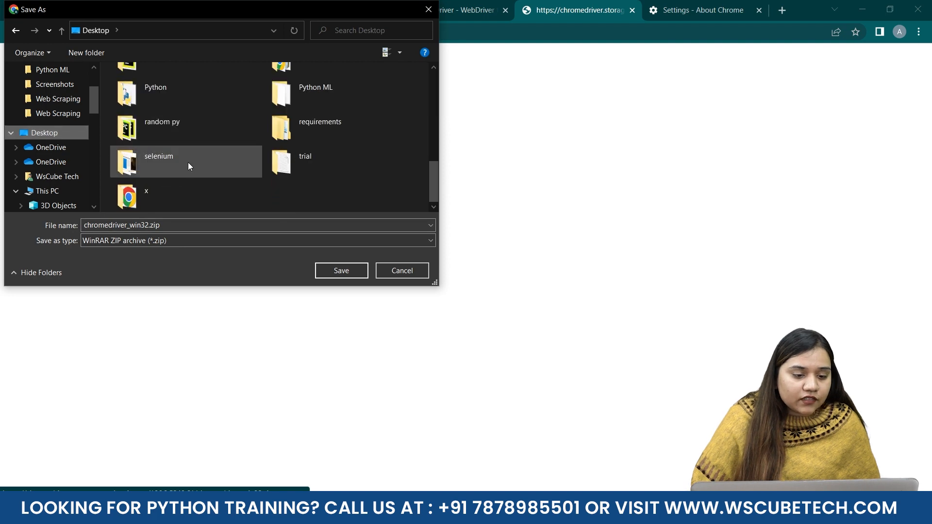
double_click(159, 156)
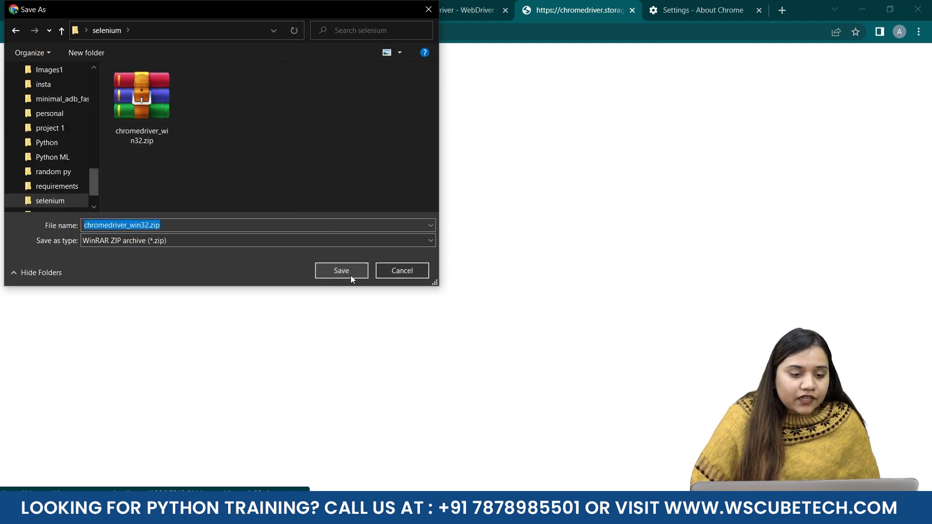
mouse_move(358, 280)
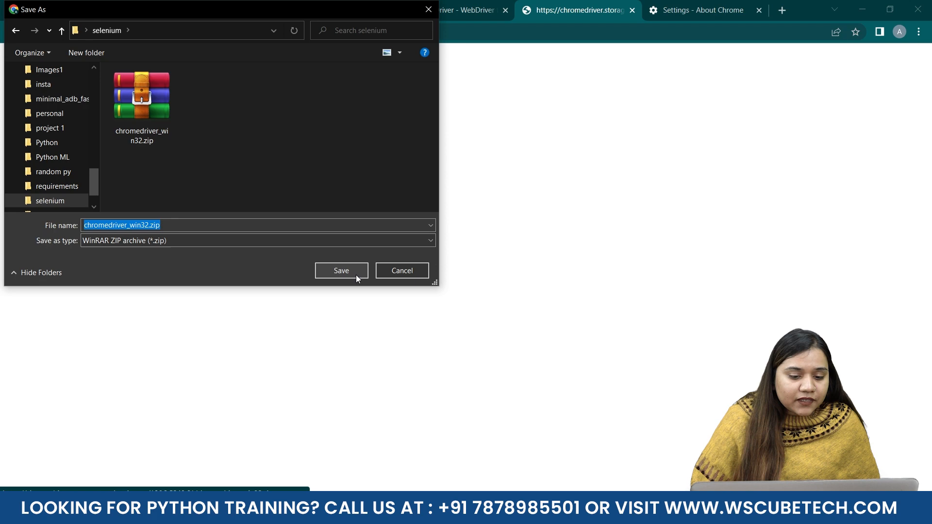
left_click(342, 269)
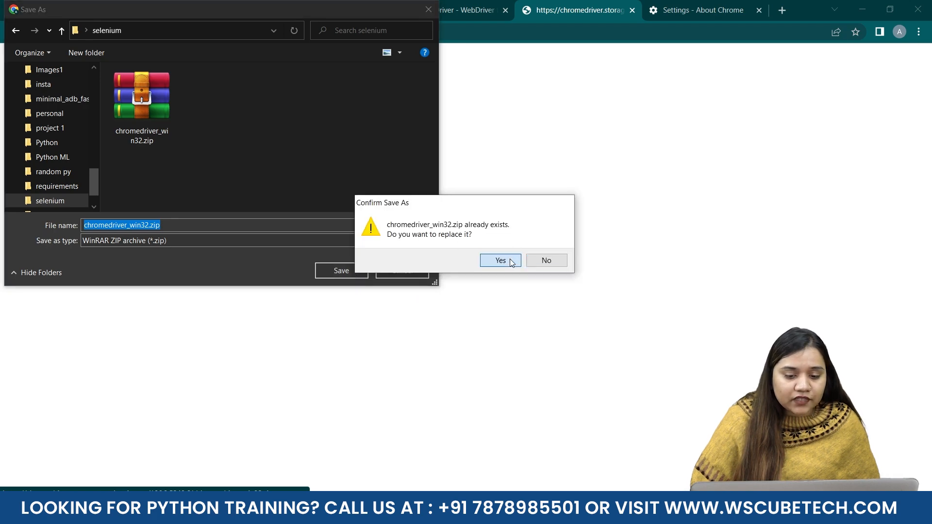
left_click(500, 260)
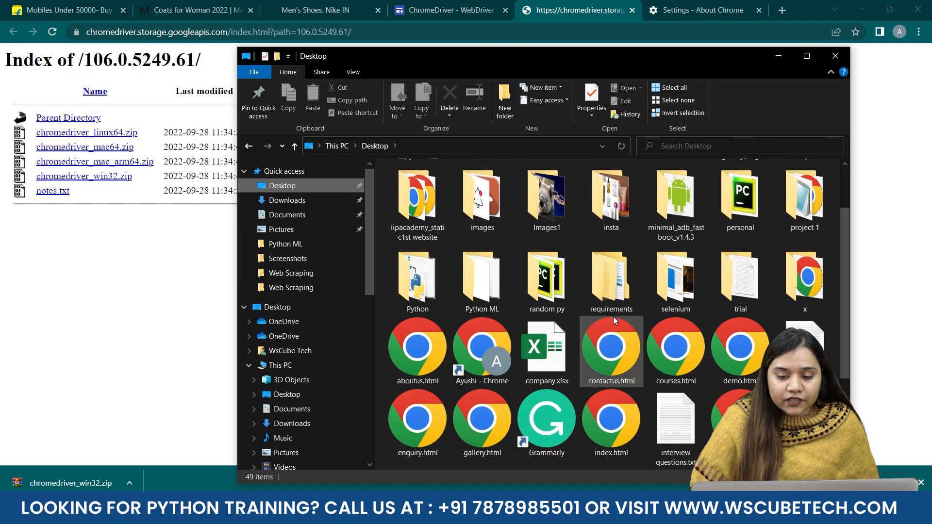
Step: Inside the selenium folder, view extract options for chromedriver_win32.zip and select chromedriver.exe
double_click(676, 276)
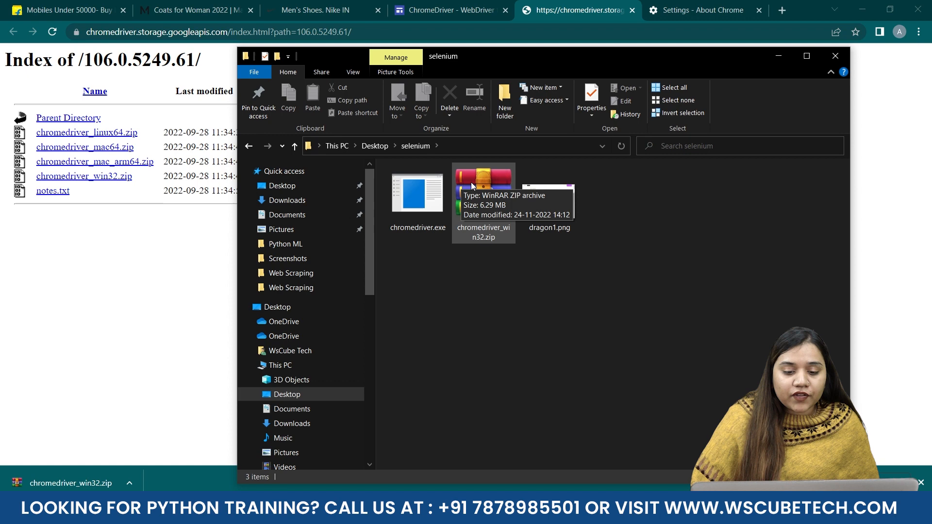
mouse_move(465, 209)
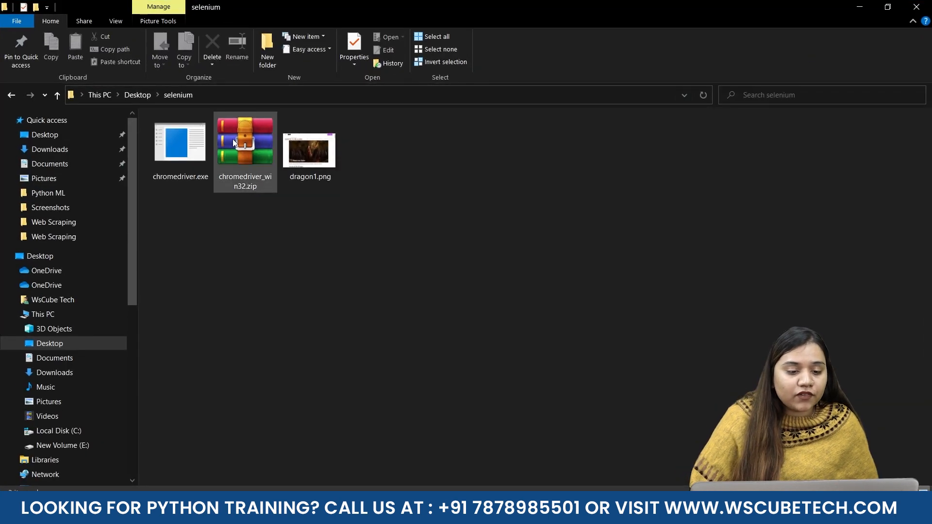
mouse_move(167, 146)
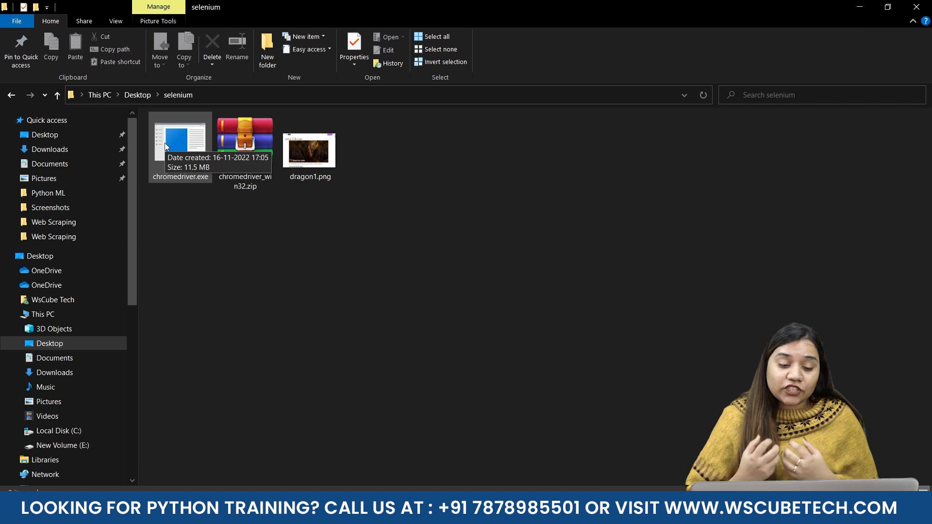
left_click(245, 140)
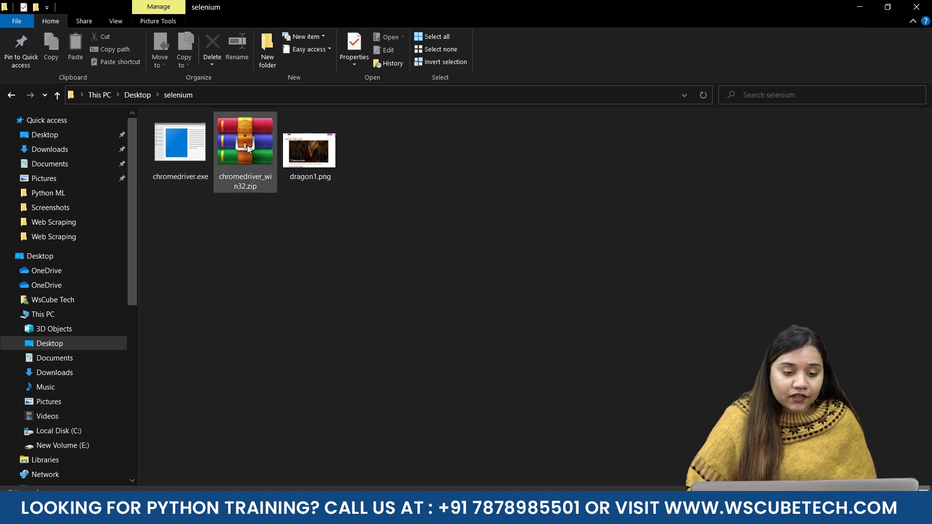
right_click(249, 148)
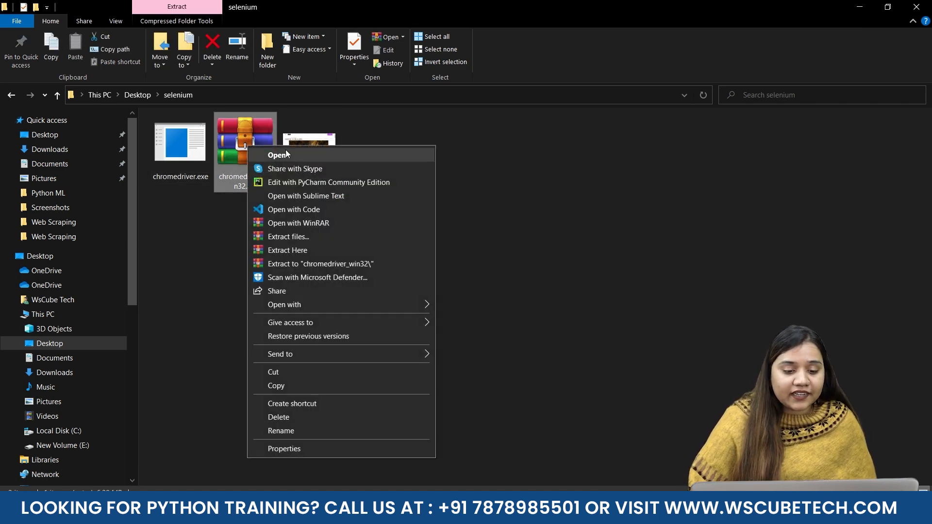
mouse_move(301, 258)
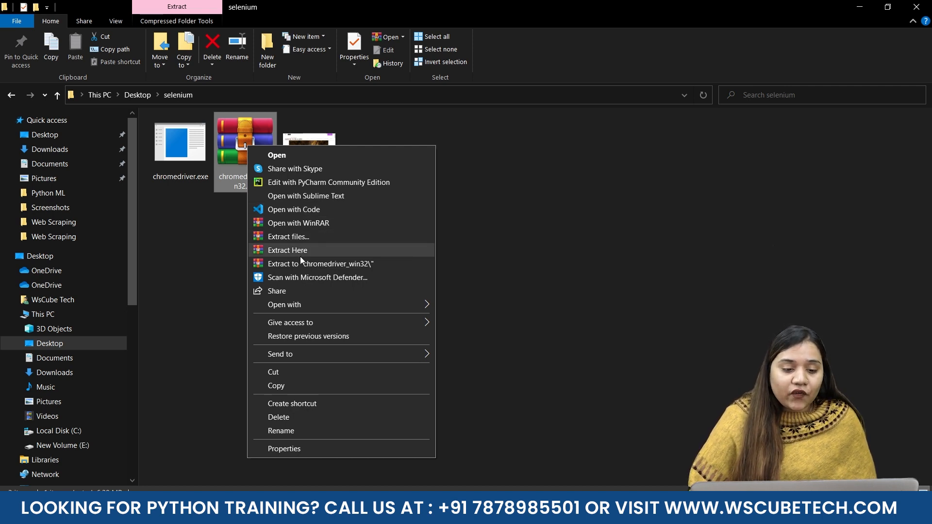
mouse_move(190, 216)
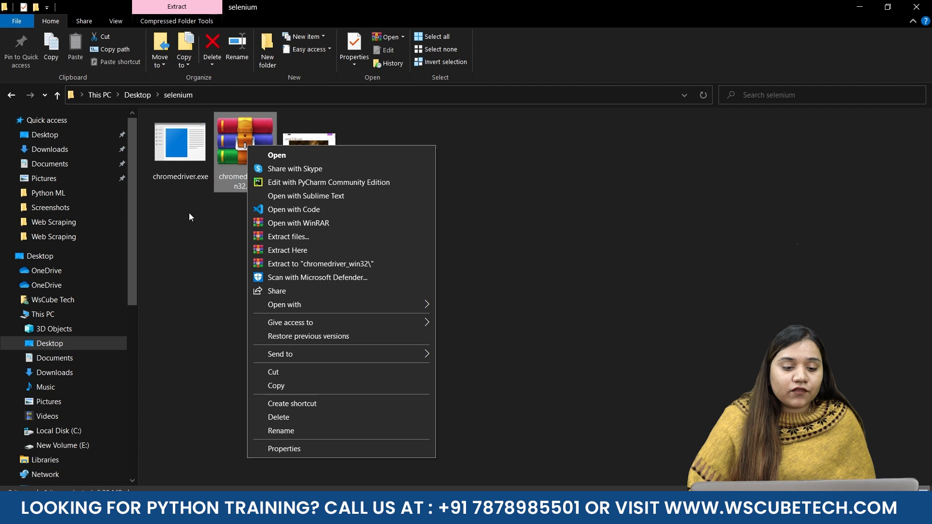
mouse_move(180, 237)
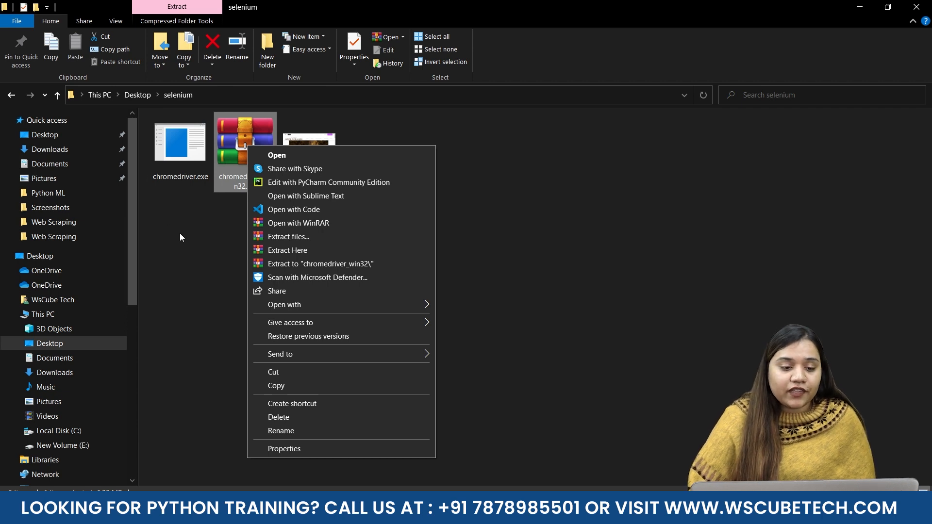
mouse_move(189, 159)
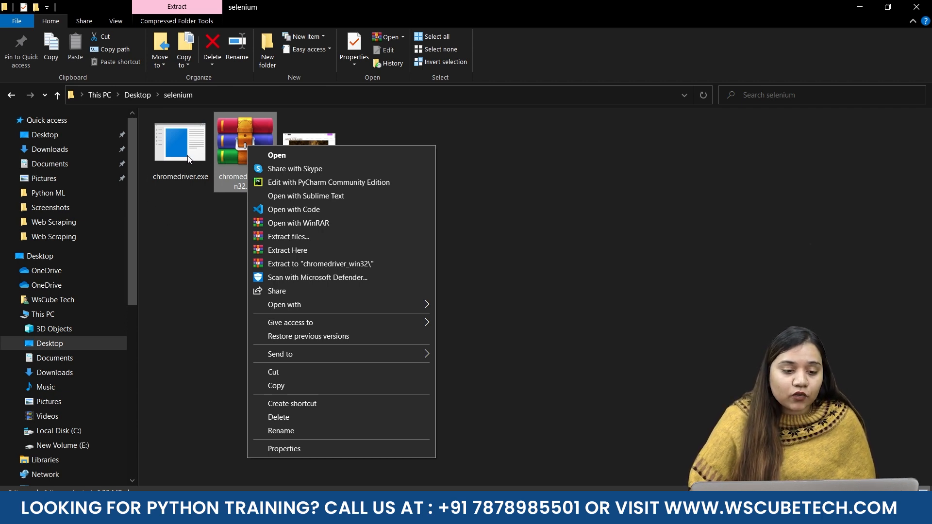
left_click(180, 146)
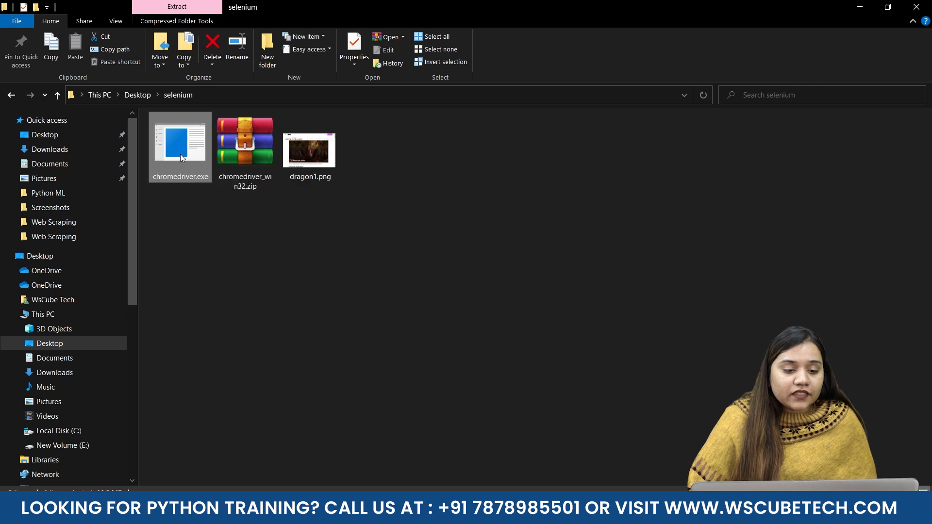
double_click(181, 146)
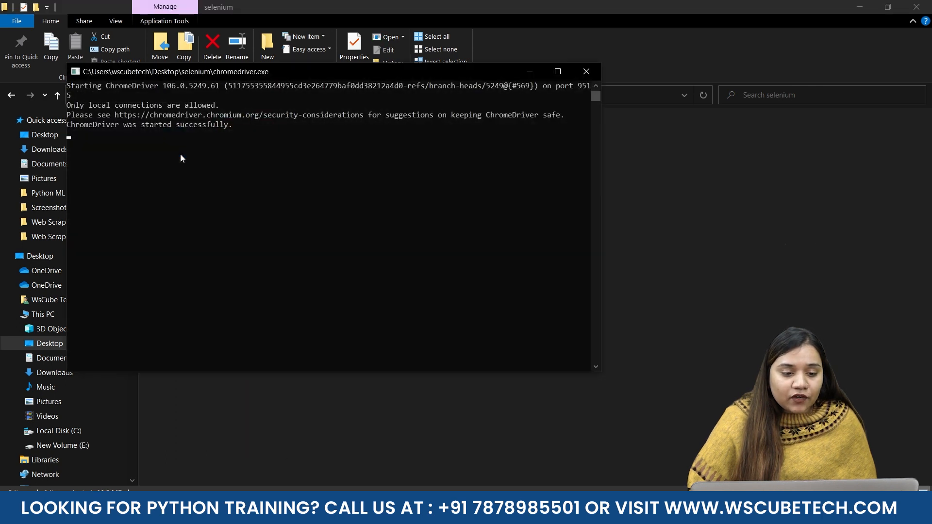
mouse_move(256, 237)
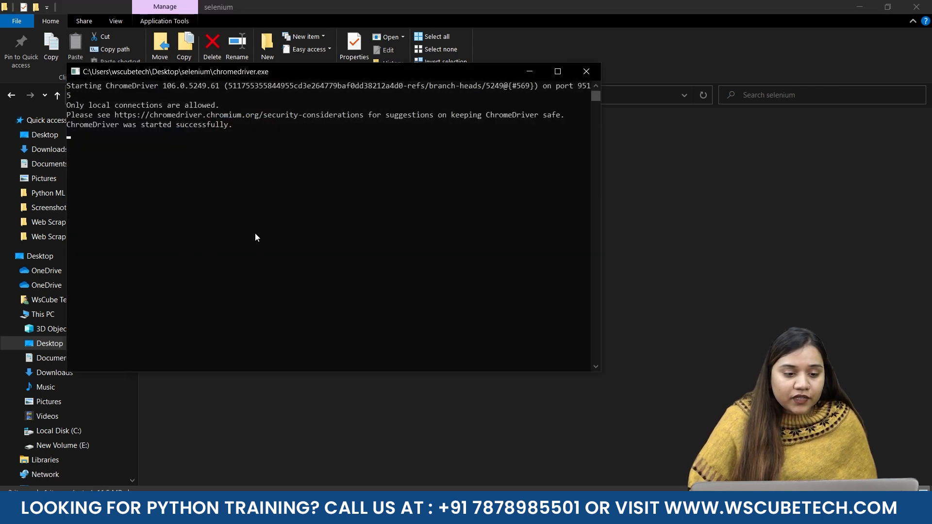
mouse_move(190, 122)
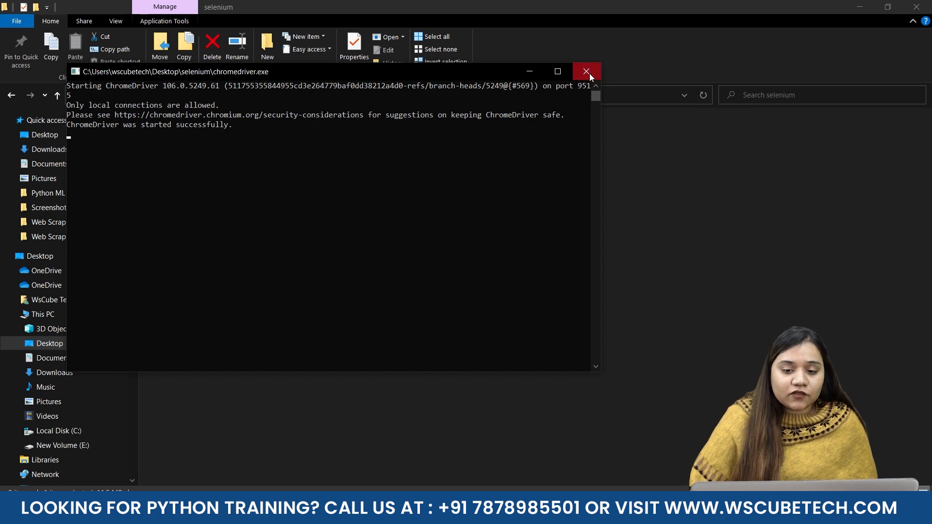
left_click(587, 71)
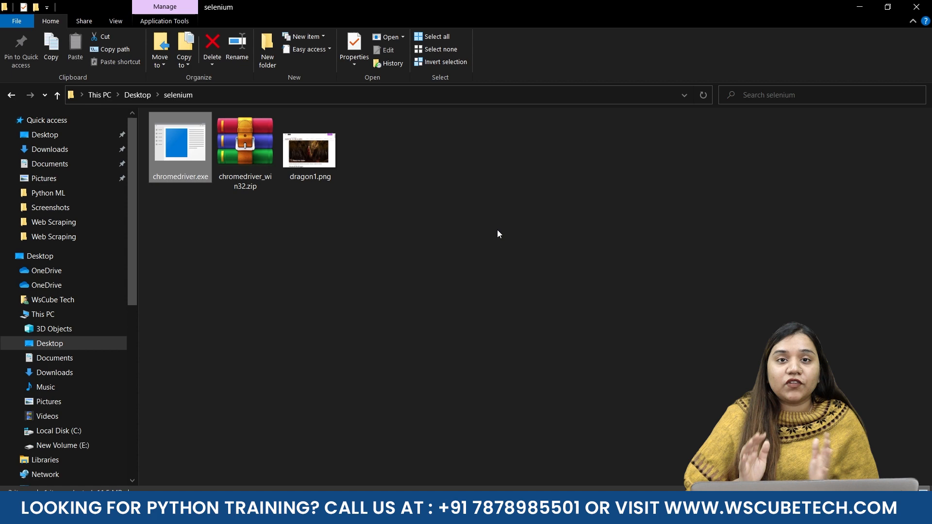